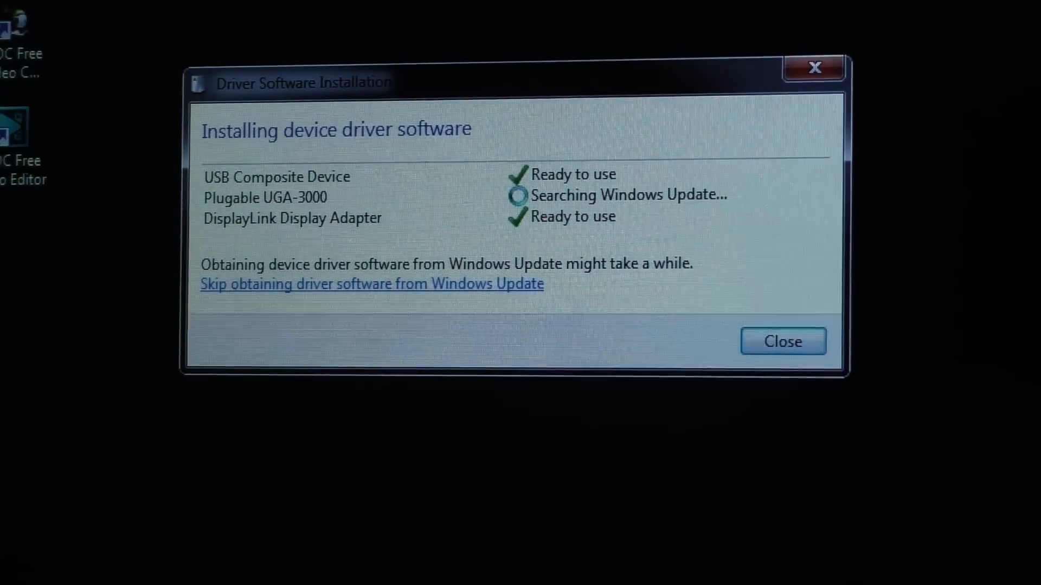
# - Skip the Windows Update driver search so the UGA-3000 devices finish installing as ready to use
pyautogui.click(371, 283)
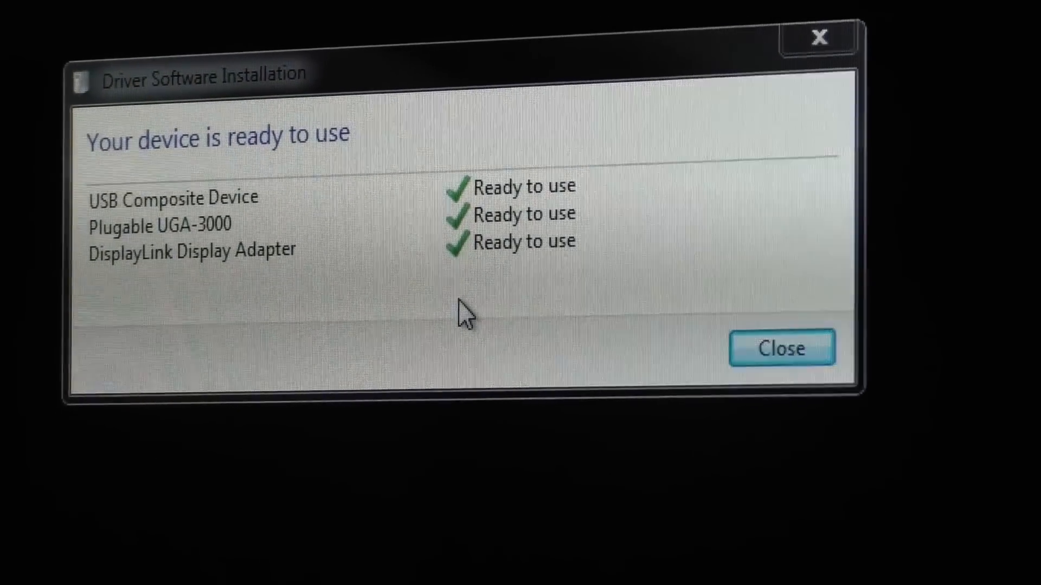
# - Bring up the Screen Resolution window listing the two detected displays at 1366×768 extended
pyautogui.click(781, 348)
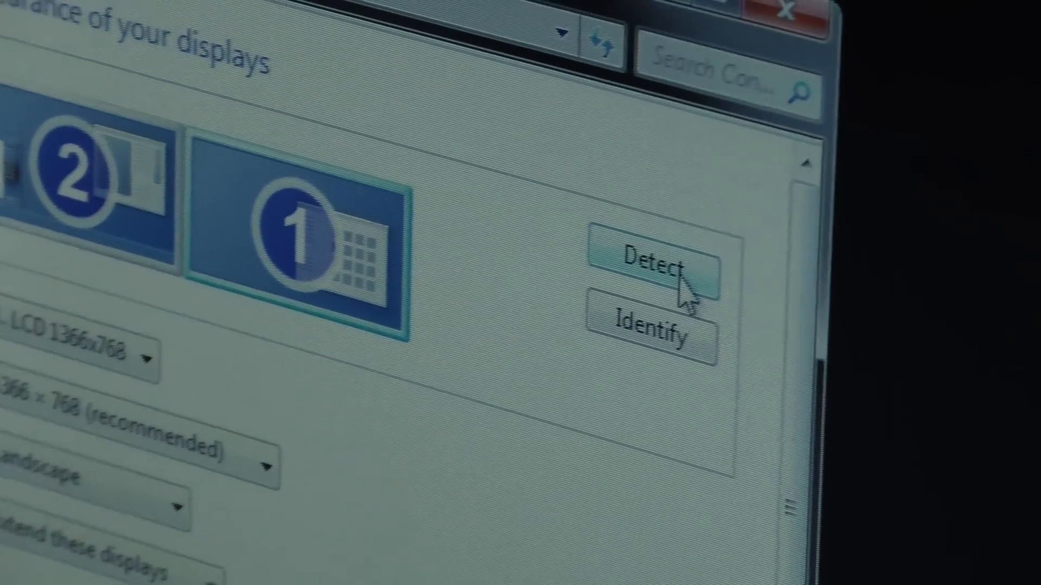
# - Run Detect for newly connected monitors and dismiss the 'another display not detected' notice
pyautogui.click(662, 266)
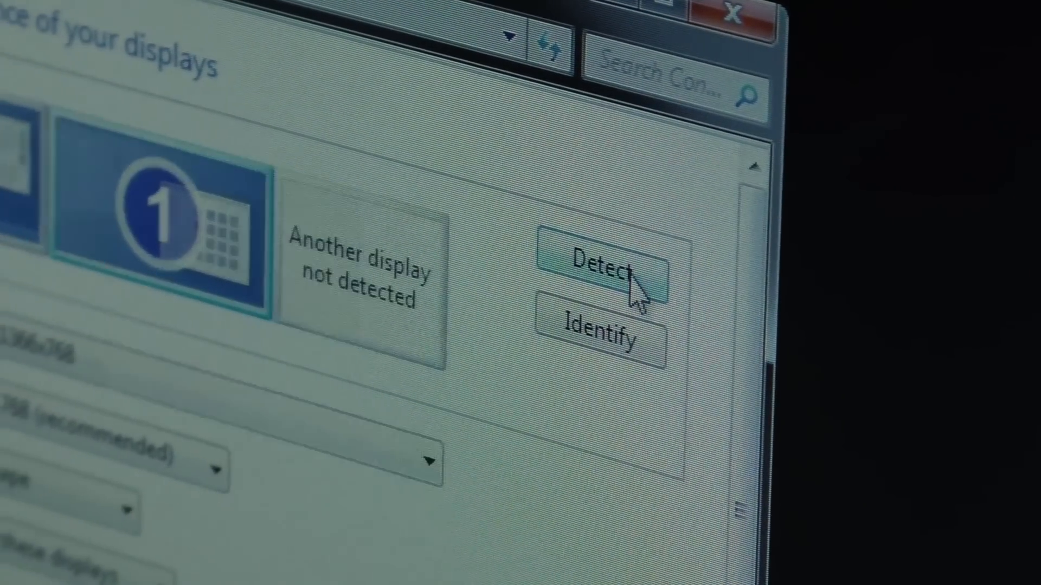
pyautogui.click(594, 272)
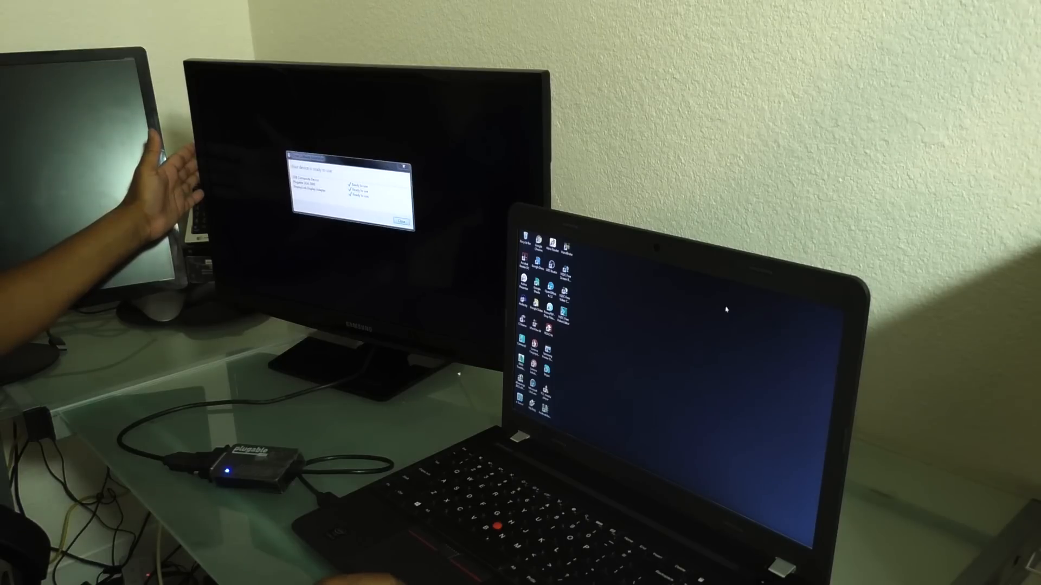
# - Reopen Screen Resolution from the desktop menu and select display 2, the Samsung at 1366×768 extended
pyautogui.rightClick(727, 312)
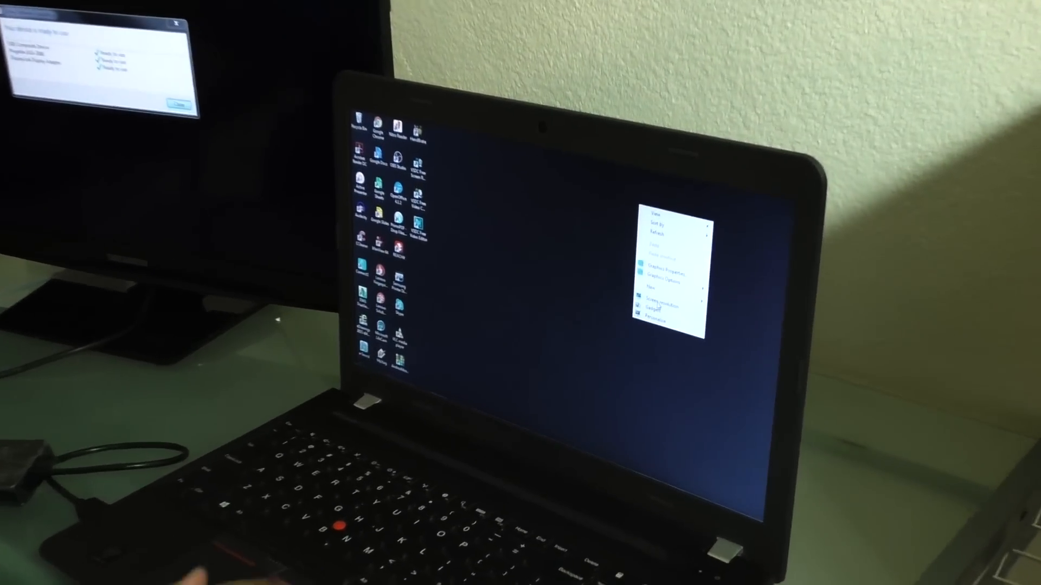
pyautogui.click(660, 298)
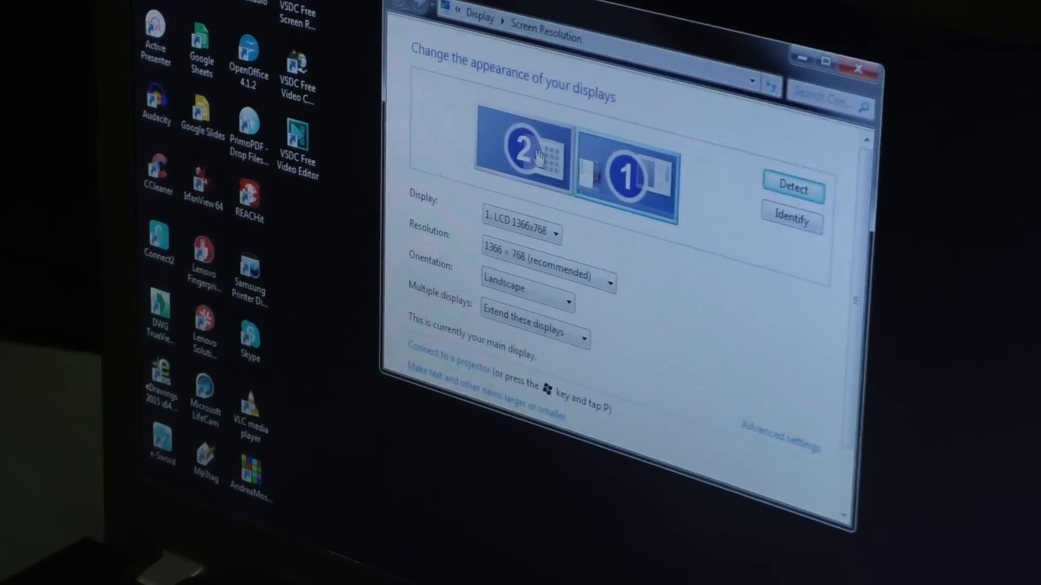
pyautogui.click(521, 153)
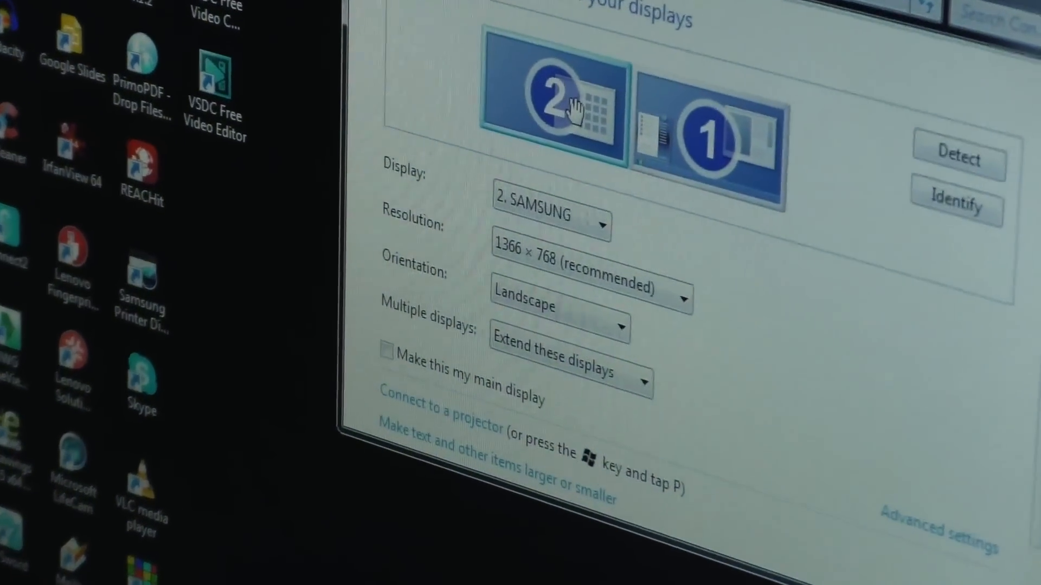